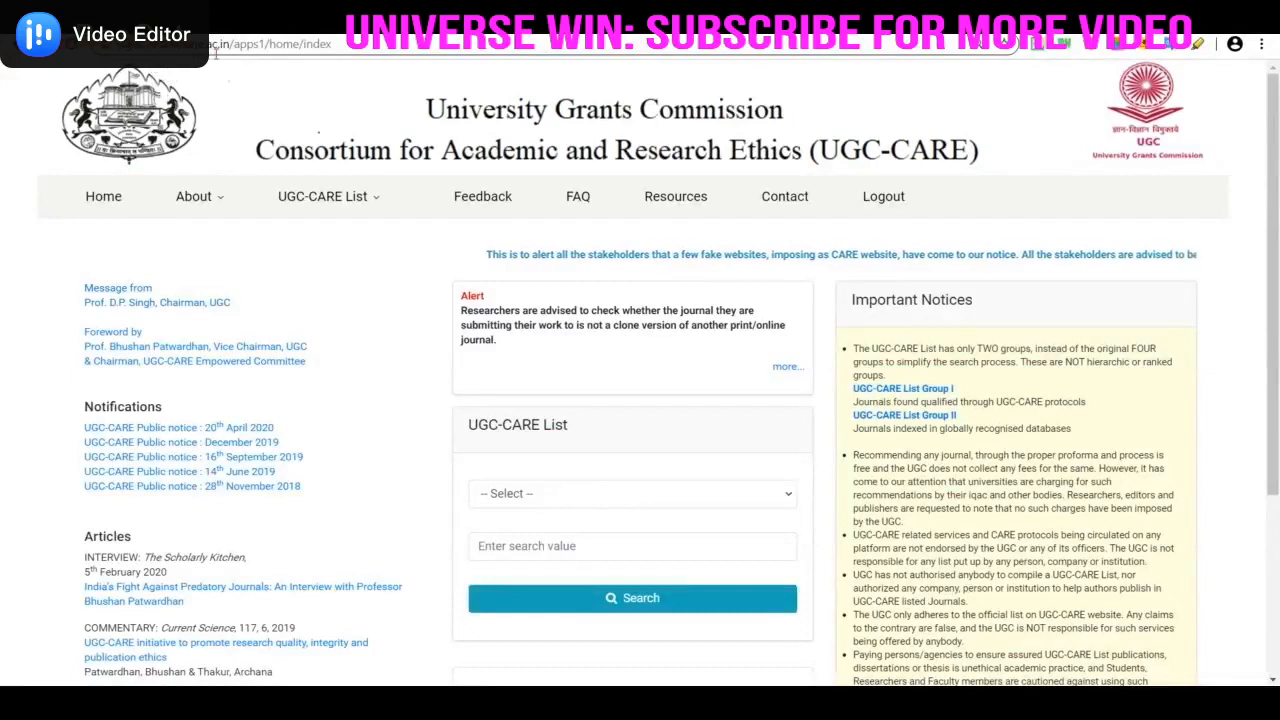
mouse_move(912, 422)
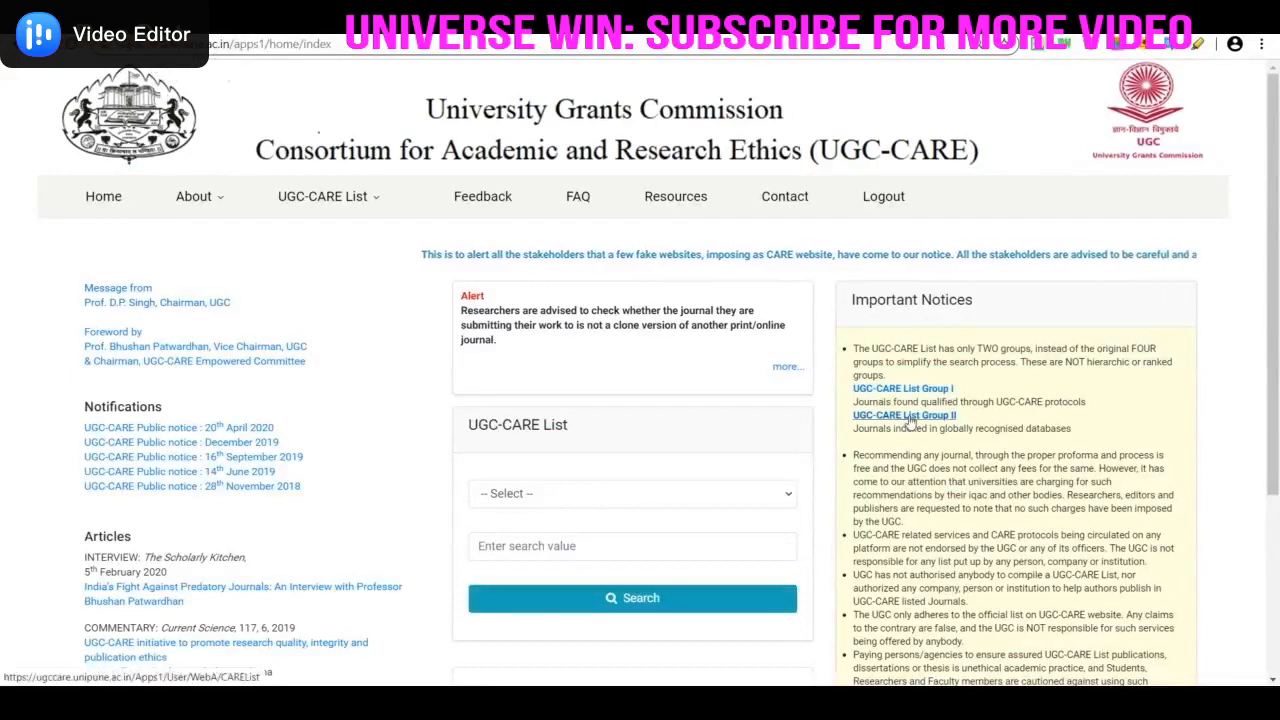
Open the UGC-CARE Group II list page and scroll to its Scopus Source List section
left_click(903, 415)
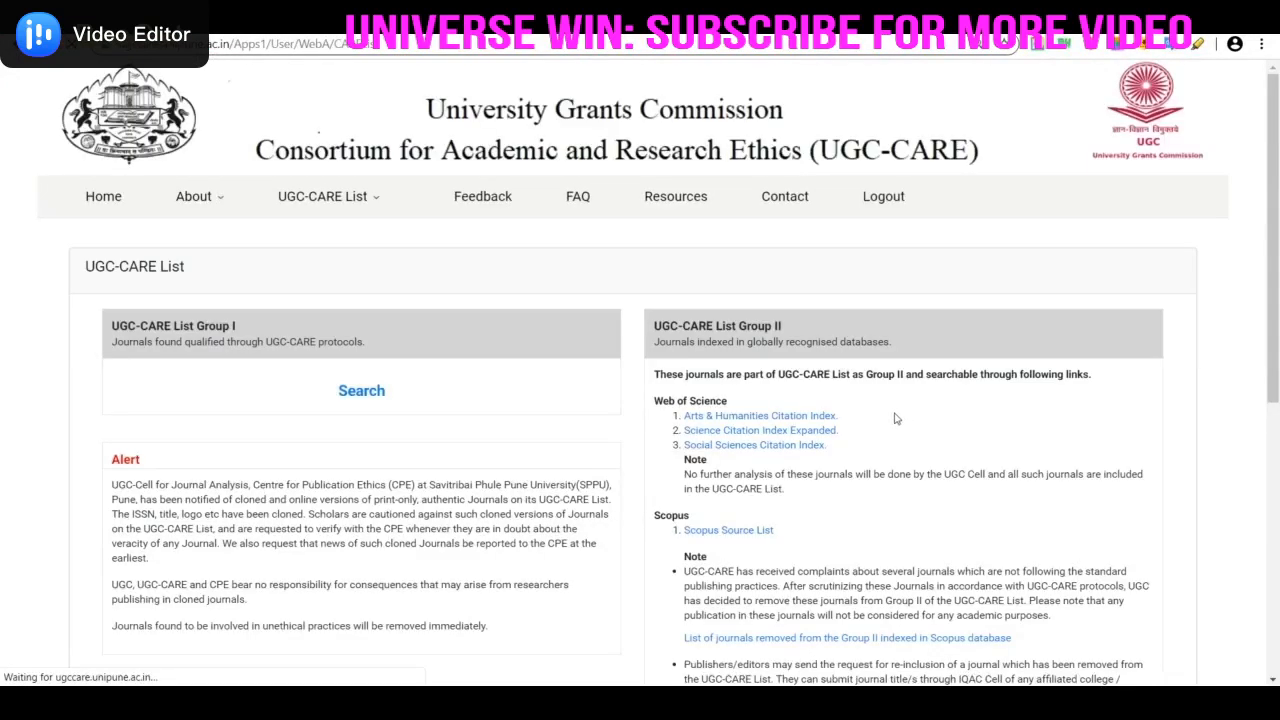
scroll("down", 3)
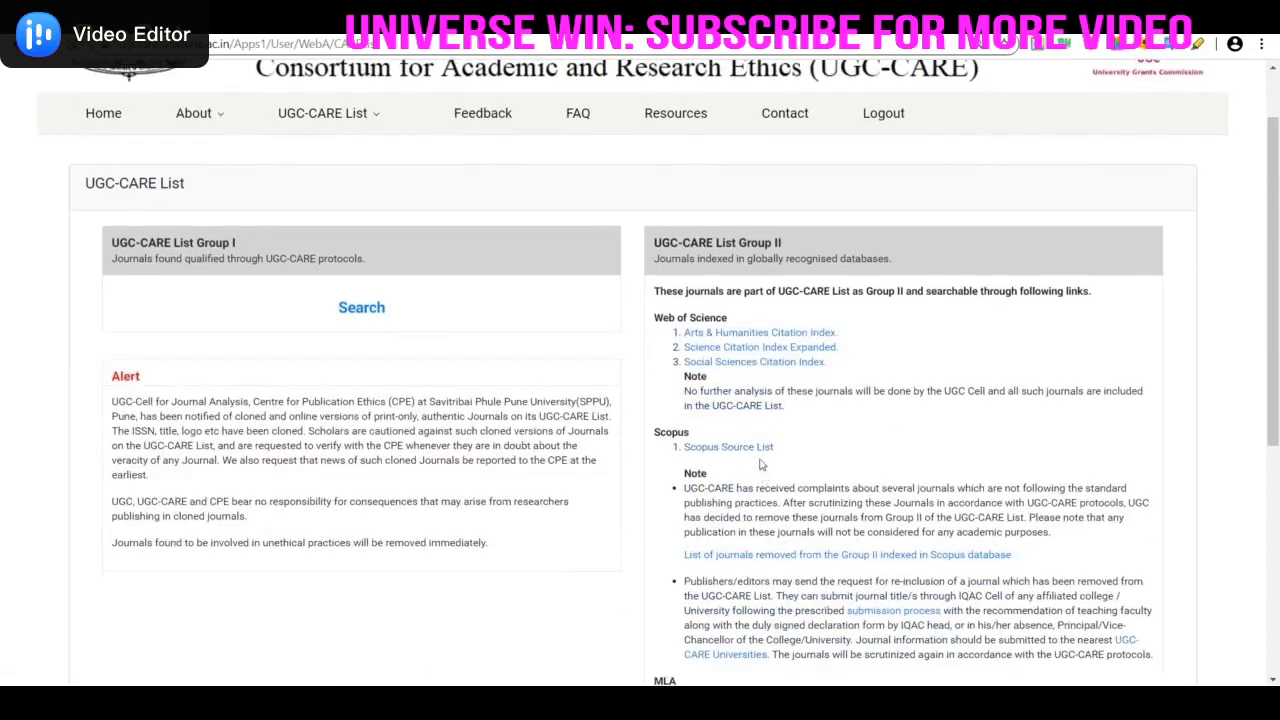
left_click(728, 447)
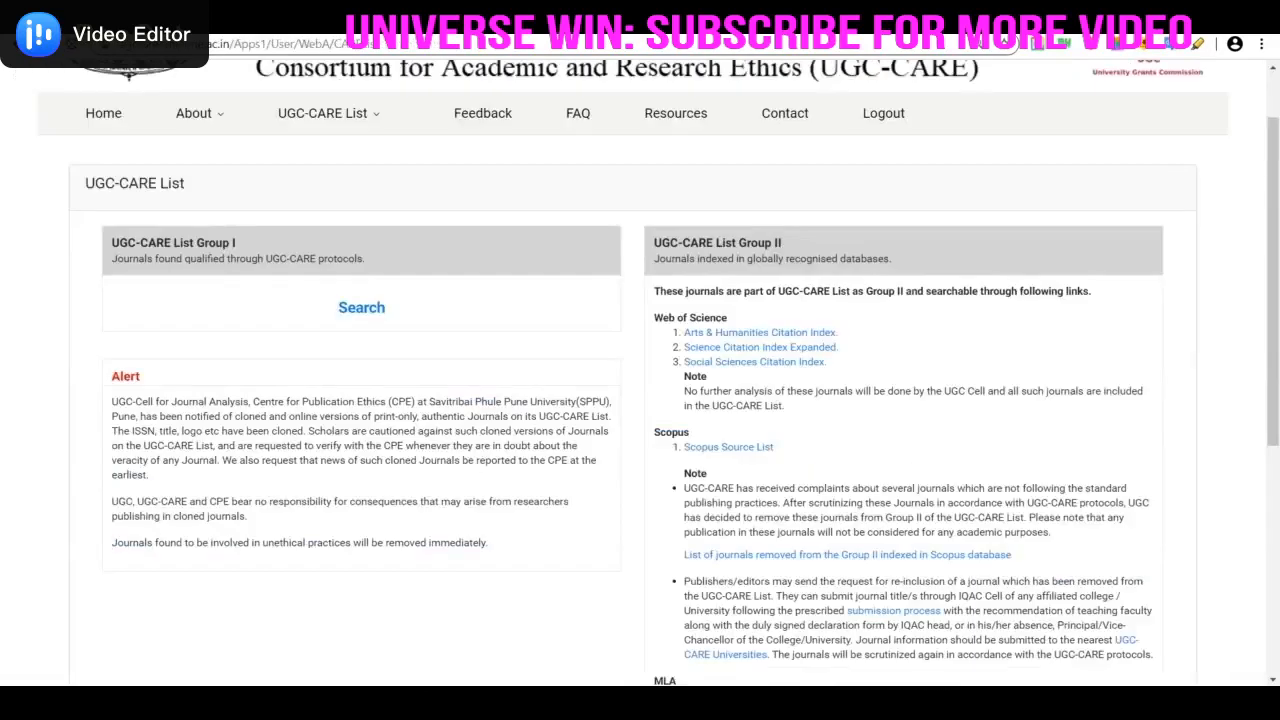
mouse_move(540, 177)
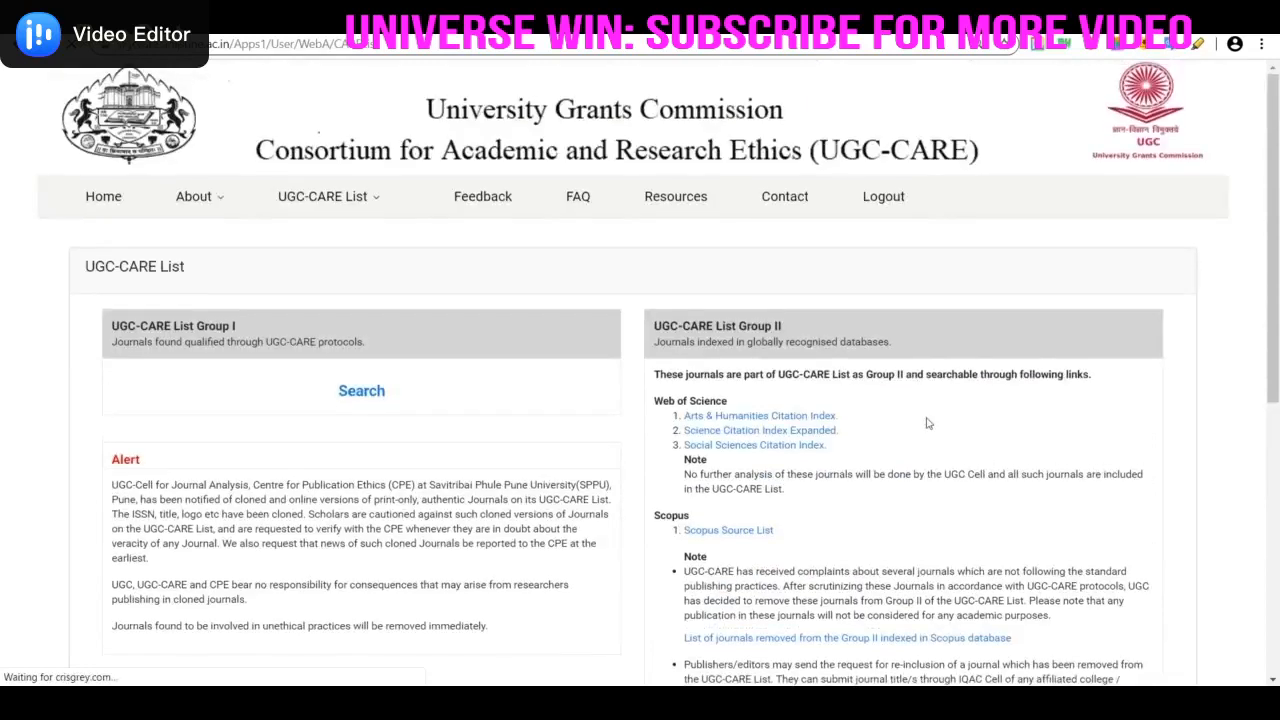
scroll("down", 3)
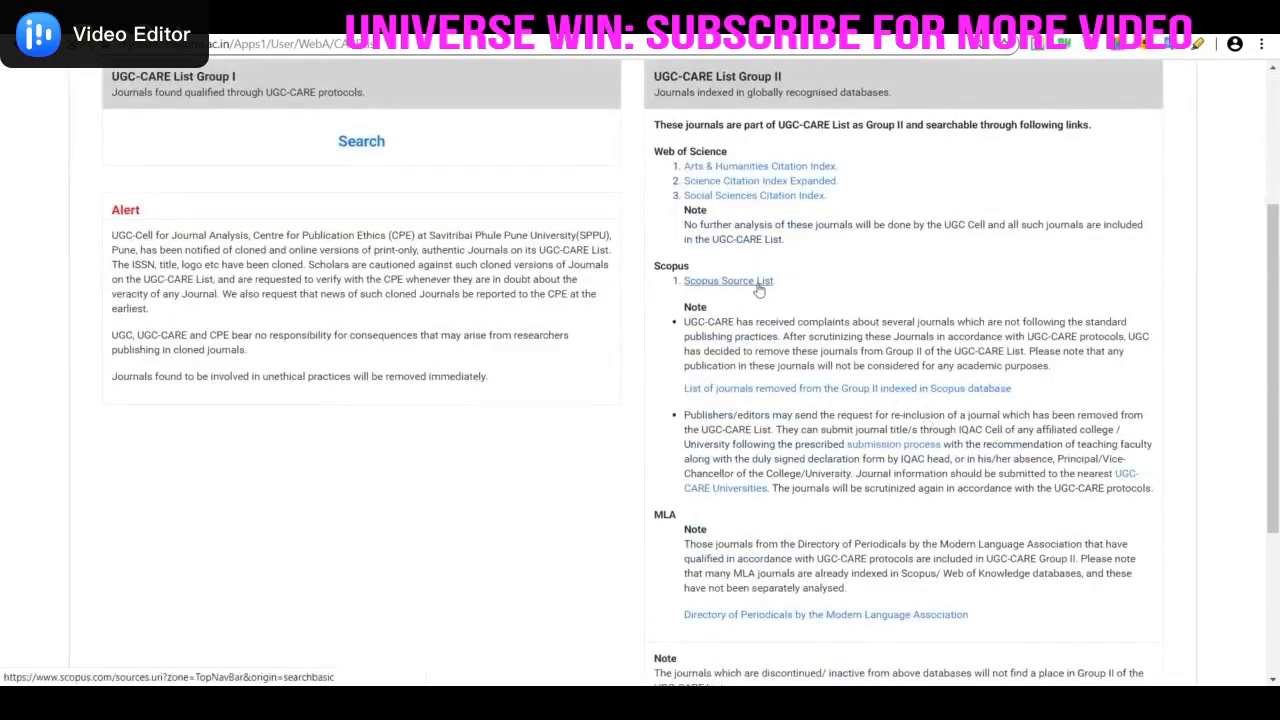
Open the Scopus Source List and browse the 41,154 source results
left_click(728, 281)
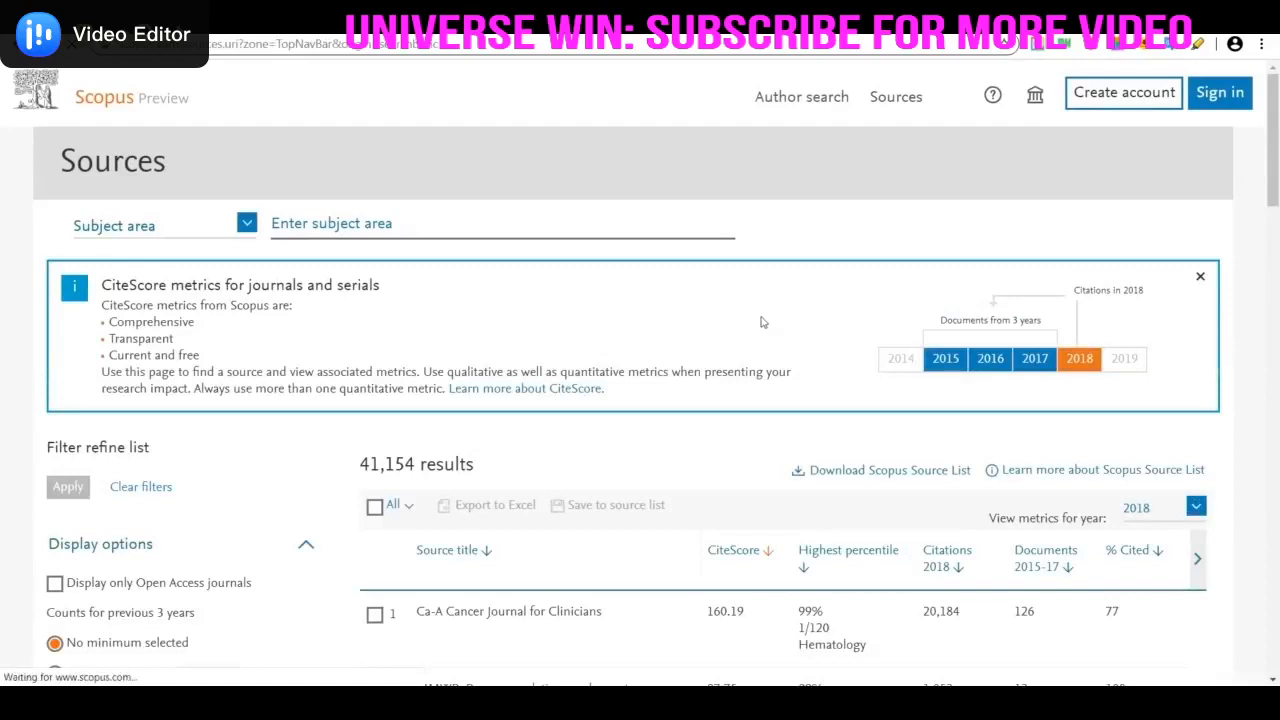
scroll("down", 3)
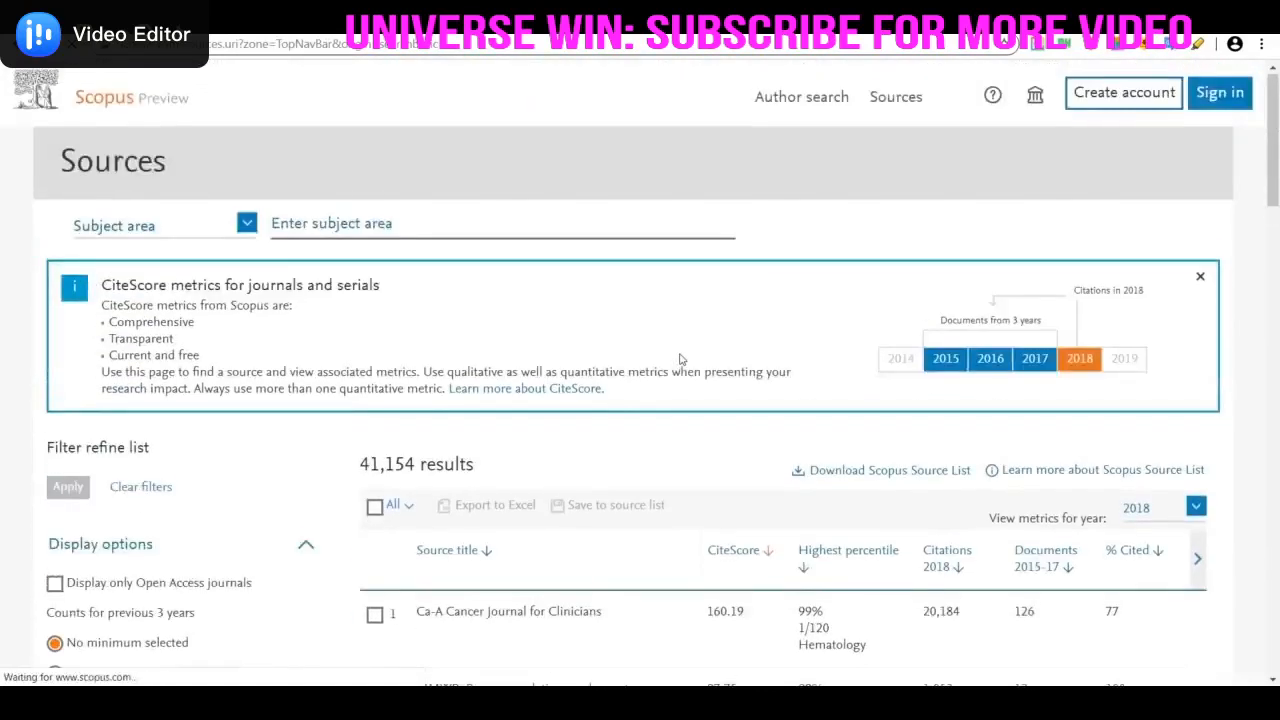
scroll("down", 3)
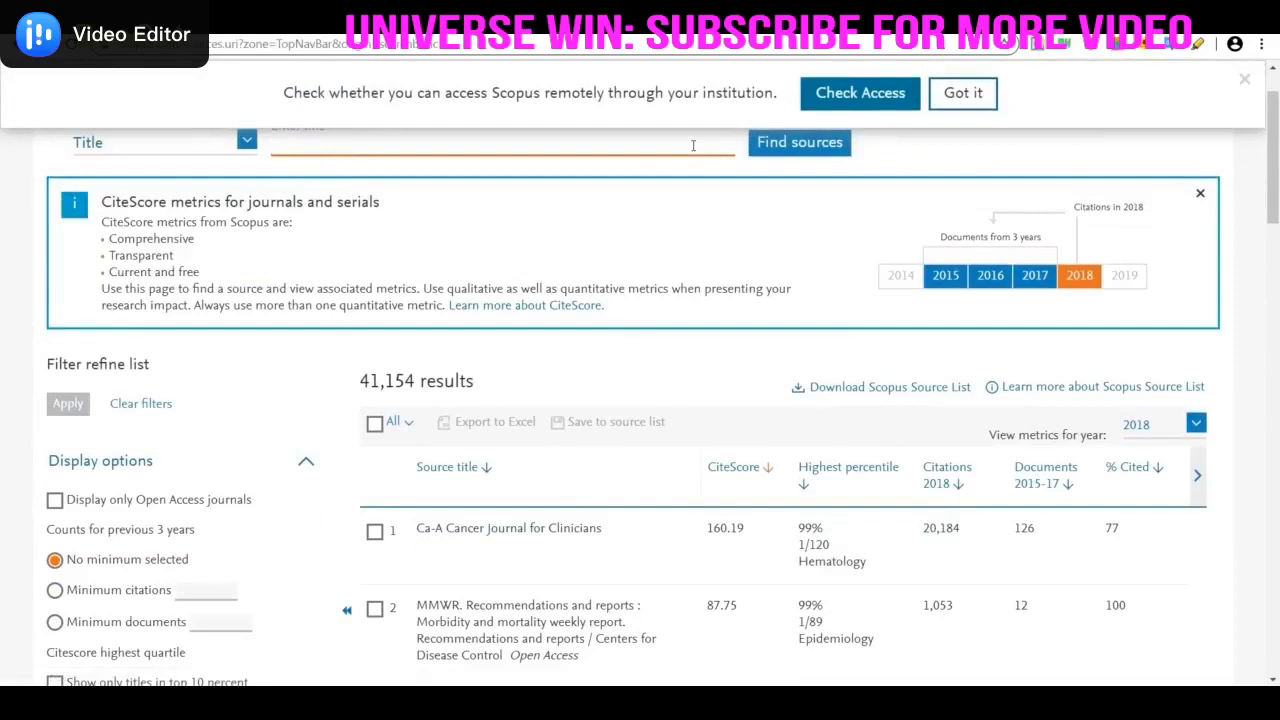
Run Find sources unfiltered, browse the 41,154 results, and return to the title field
left_click(799, 142)
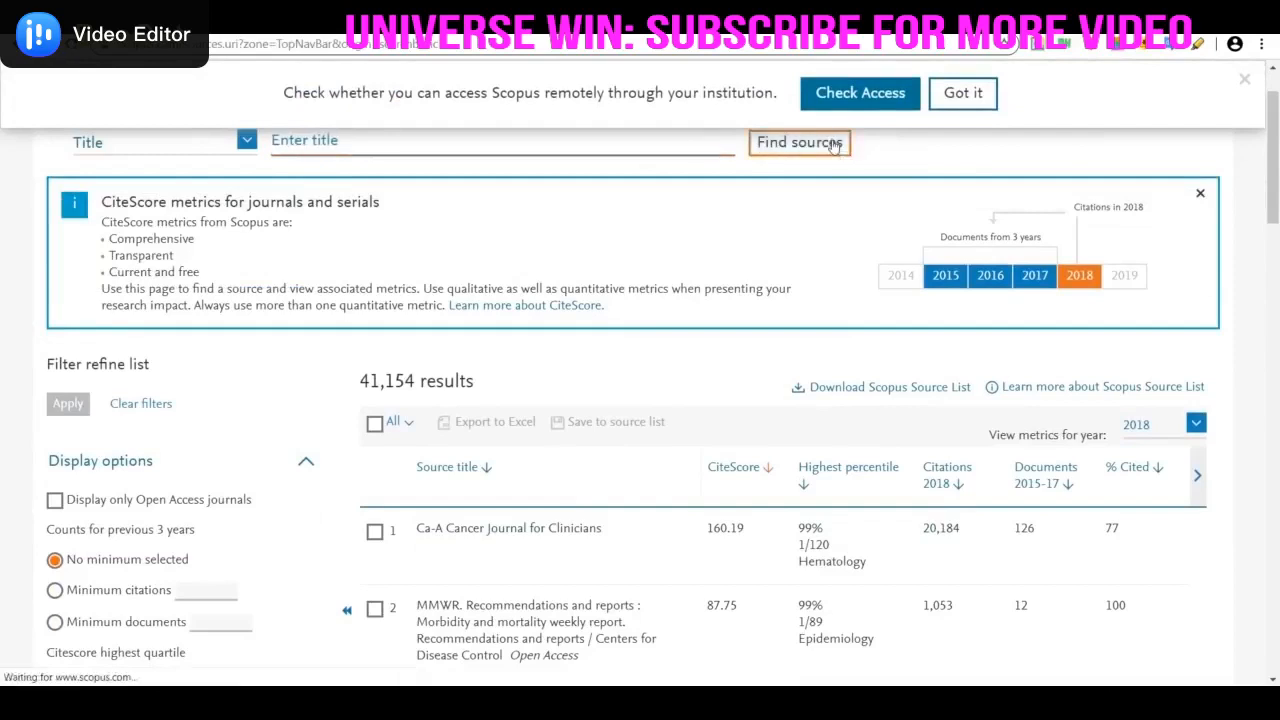
scroll("down", 3)
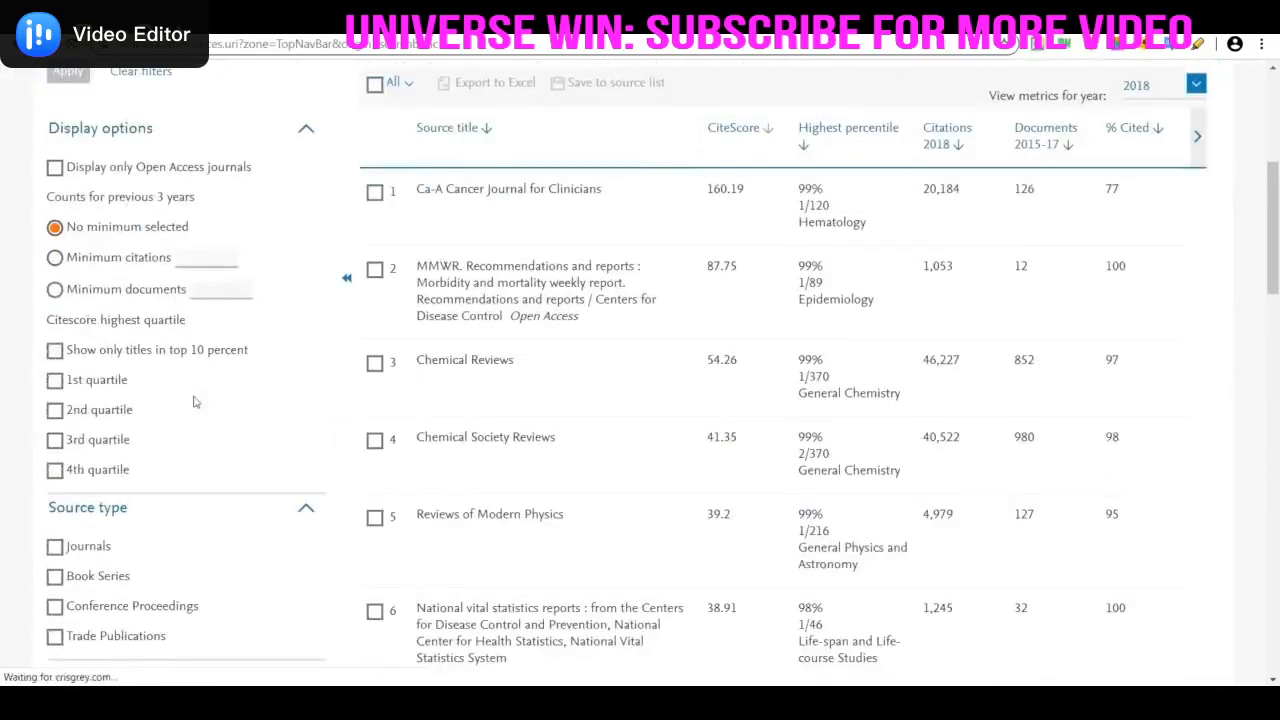
scroll("down", 3)
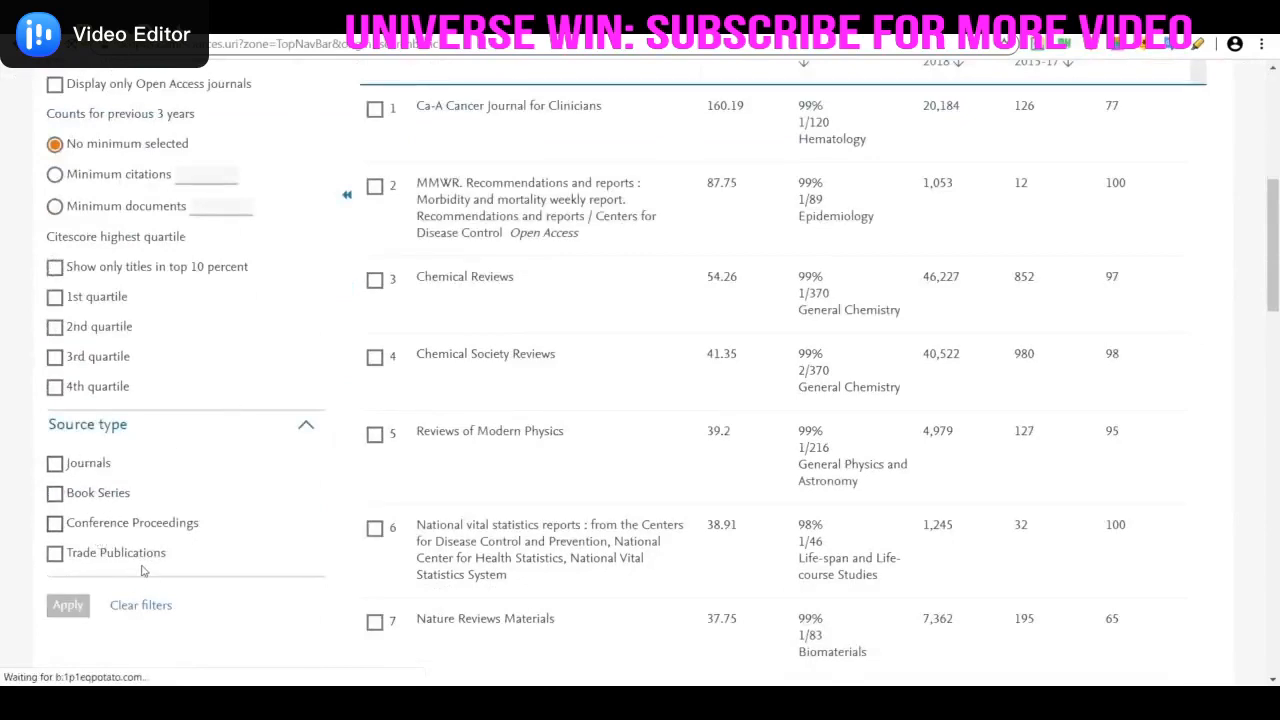
scroll("up", 3)
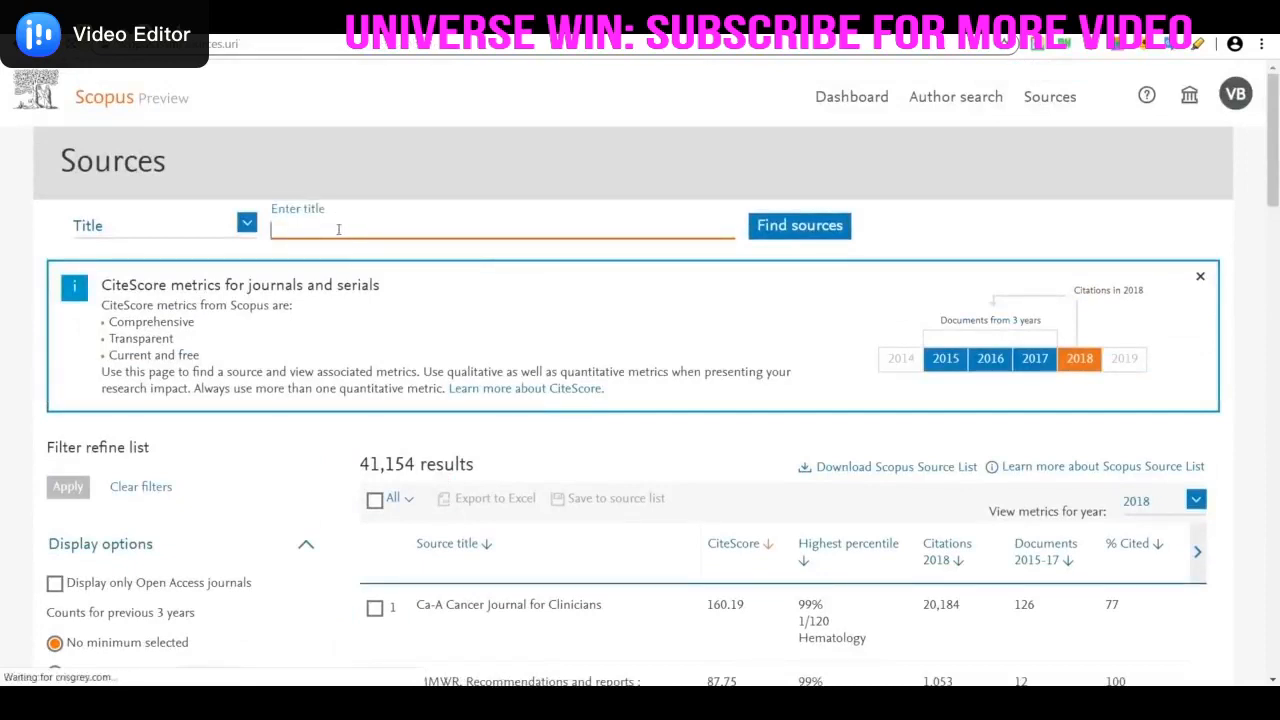
Search source titles for 'mechanical engineering', getting 68 journal results
type("mechanical engineering")
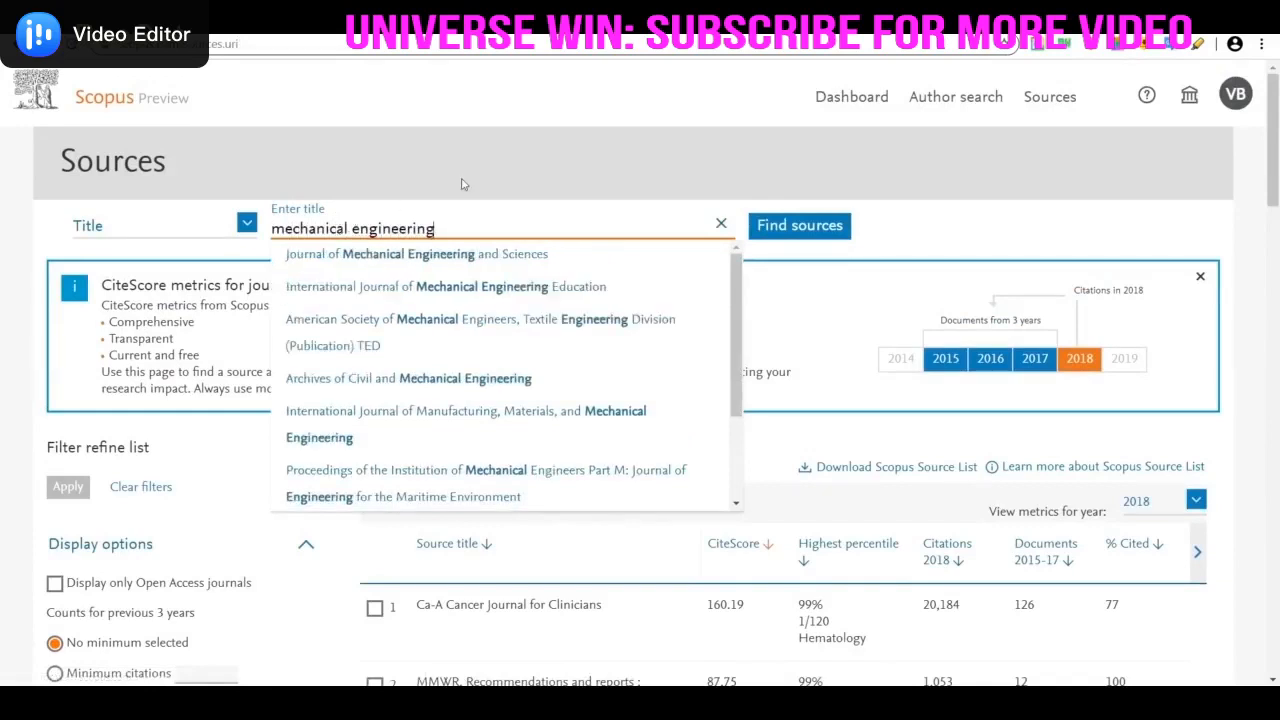
left_click(799, 225)
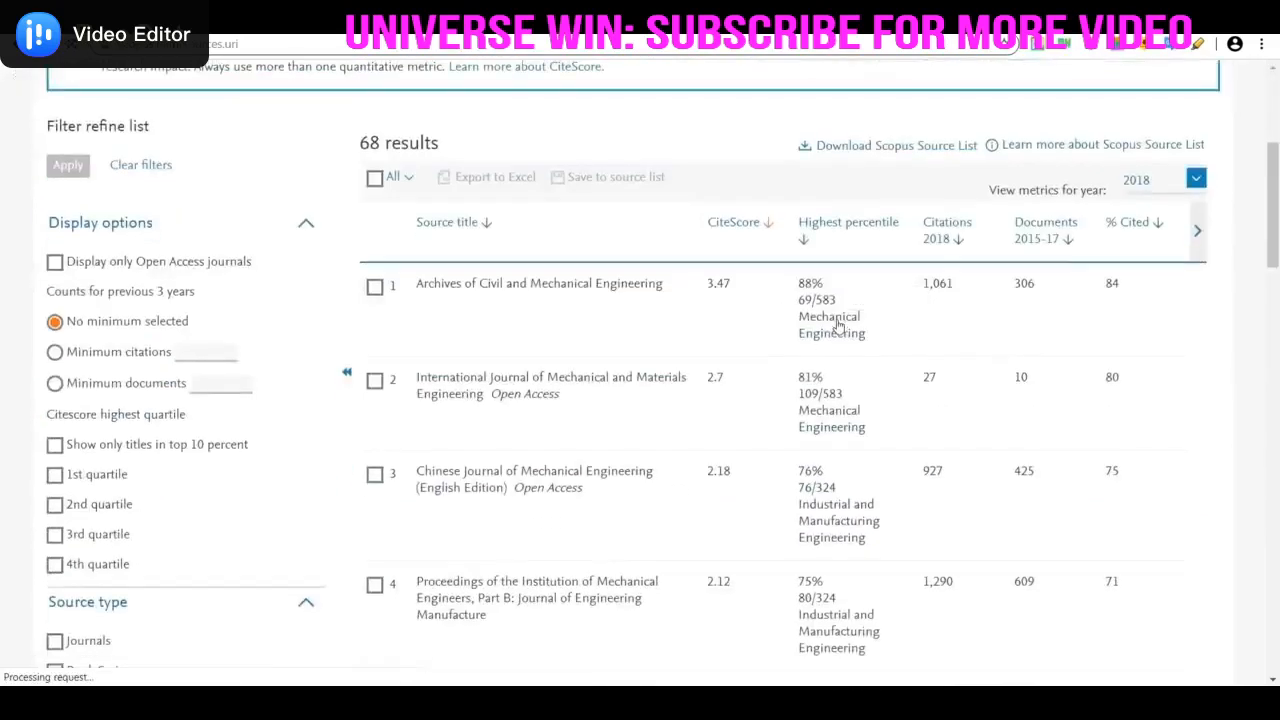
scroll("down", 3)
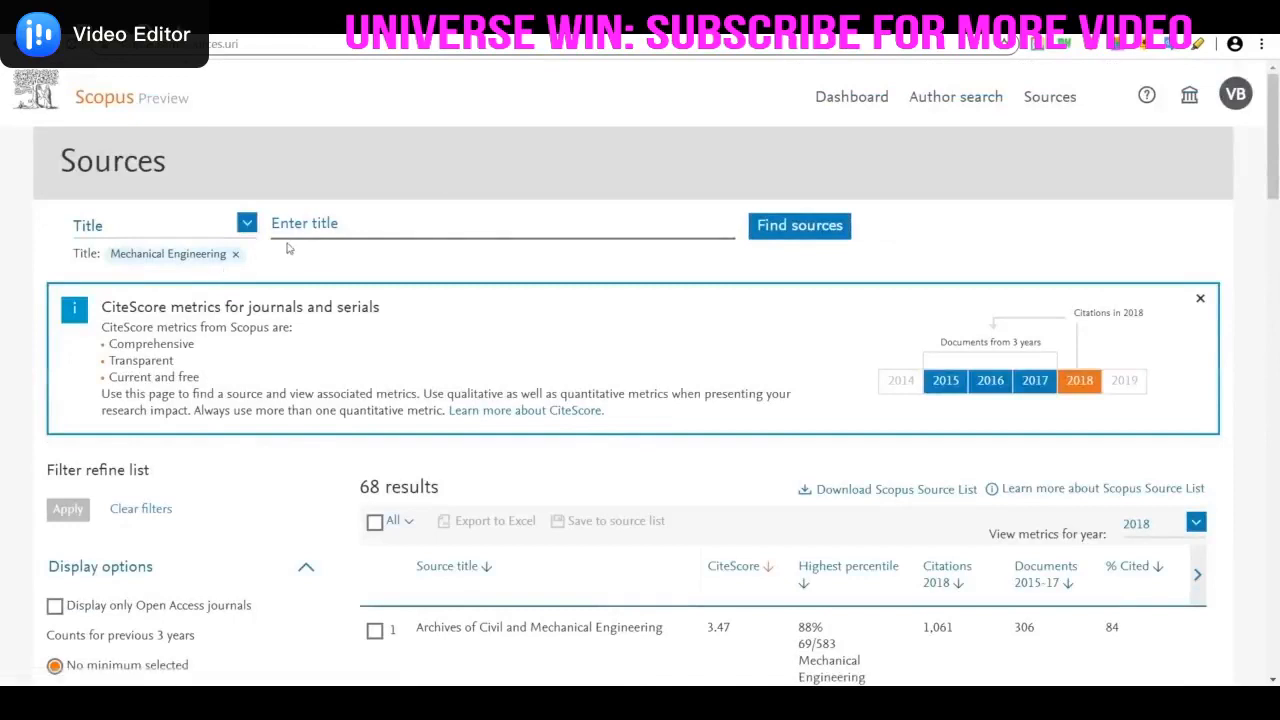
mouse_move(243, 262)
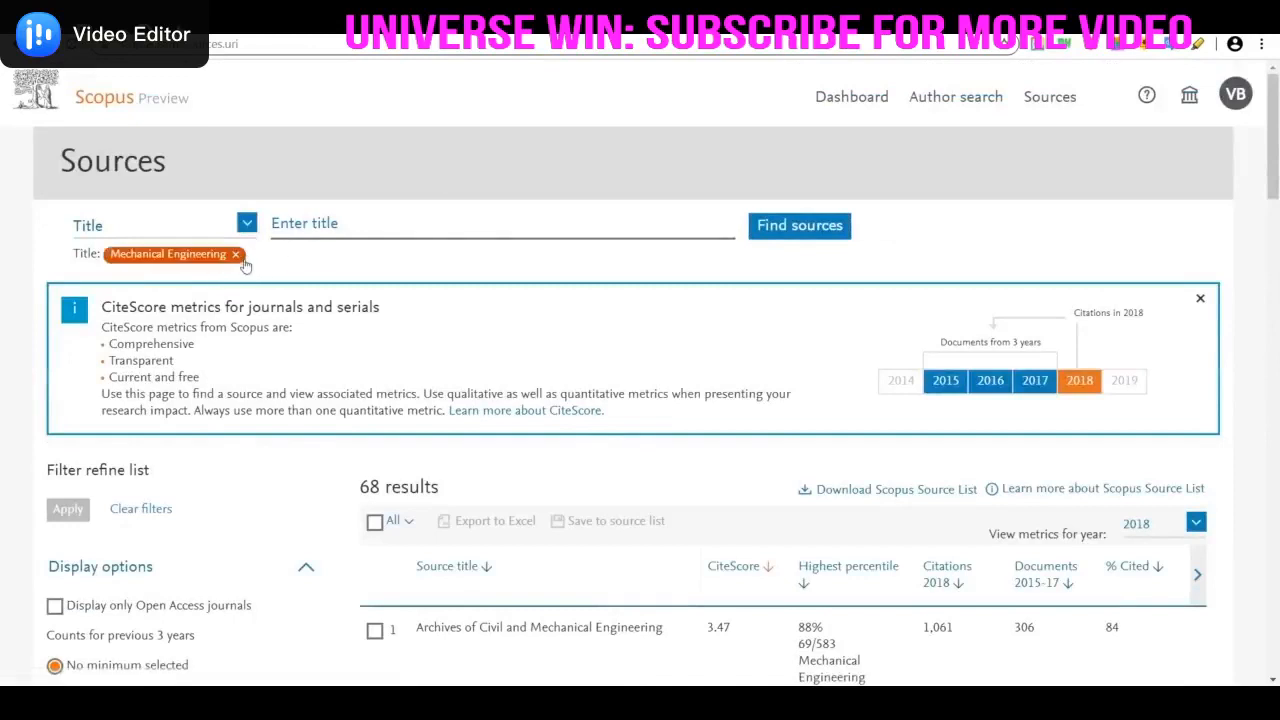